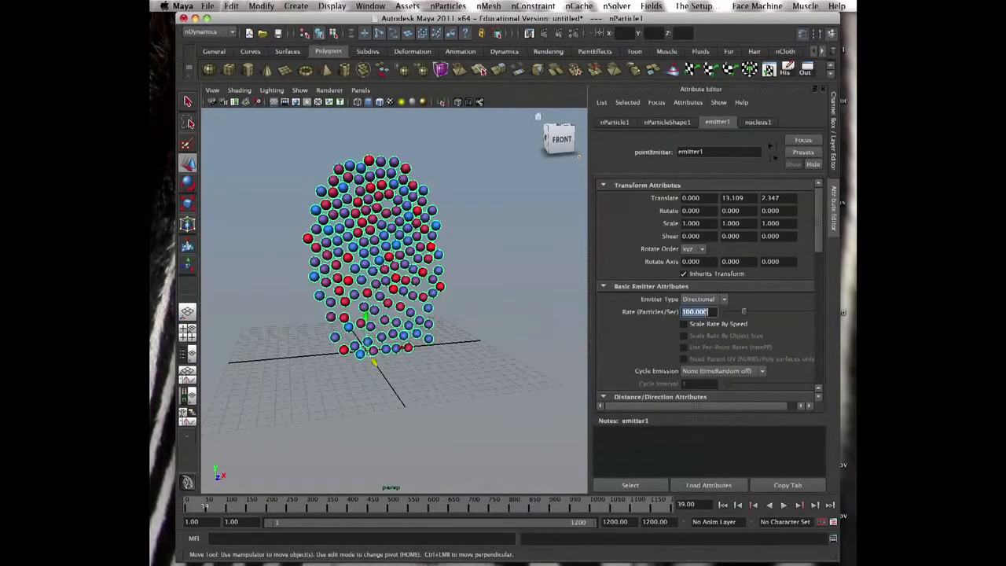
# - Set emitter1's rate to 20 particles per second and review nParticleShape1's attributes
pyautogui.write('20.000')
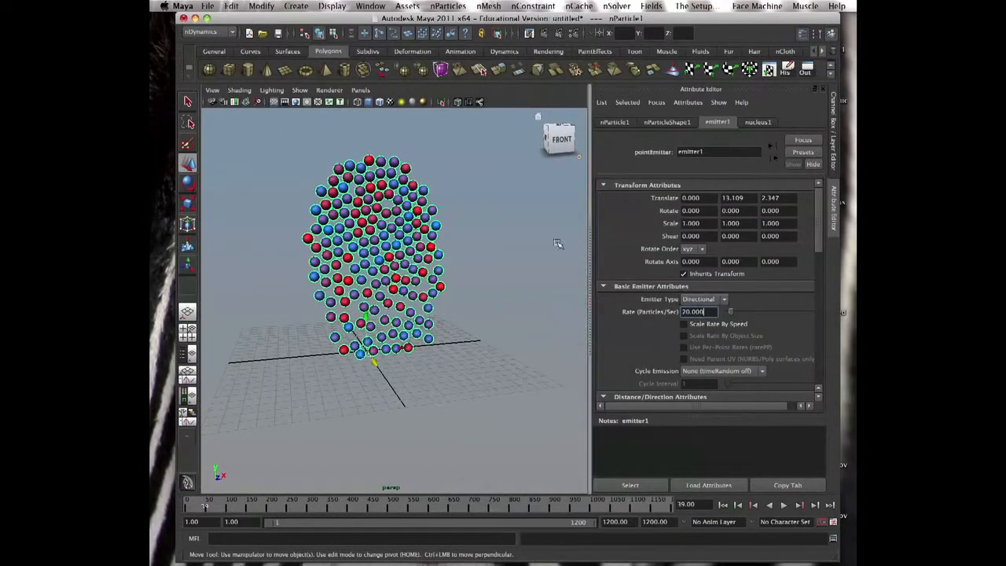
pyautogui.click(783, 505)
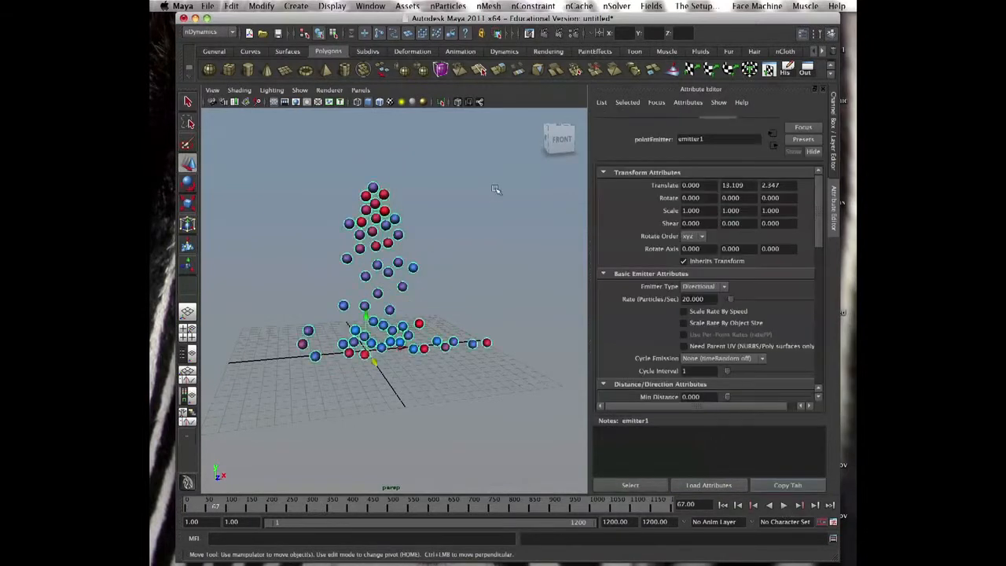
pyautogui.click(666, 123)
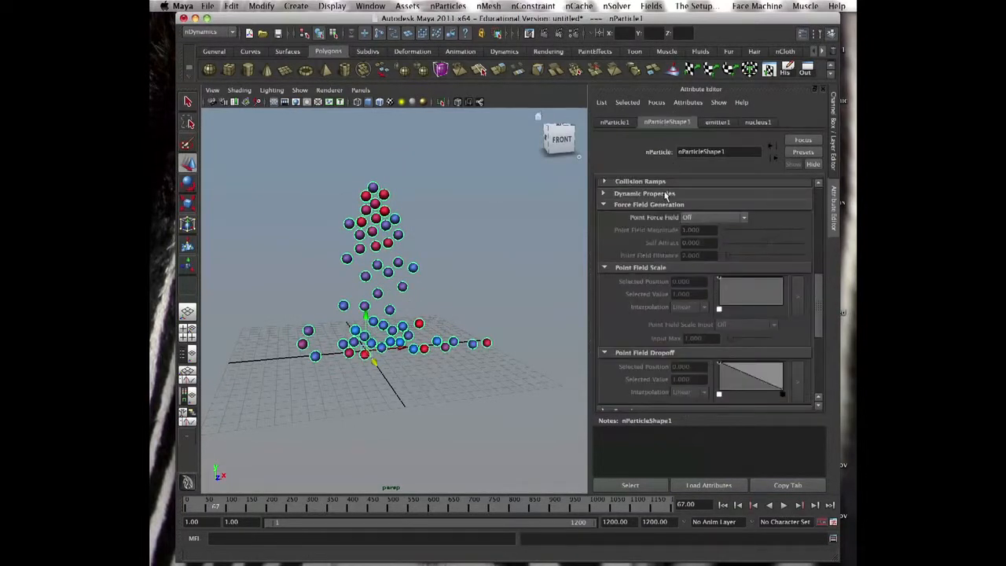
pyautogui.scroll(3)
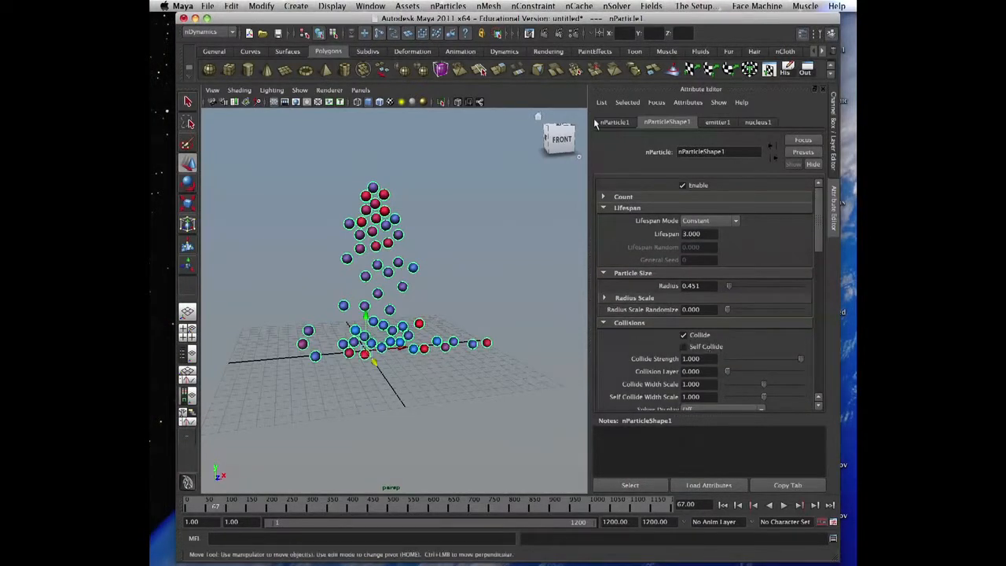
pyautogui.moveTo(512, 249)
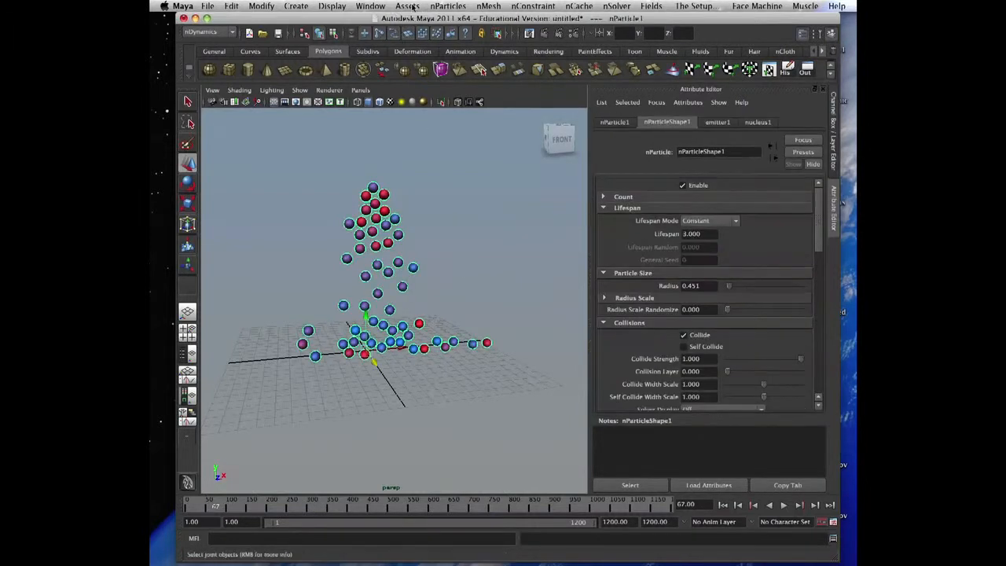
# - Create a second emitter emitting from the existing nParticle1 object and preview the result in playback
pyautogui.click(448, 6)
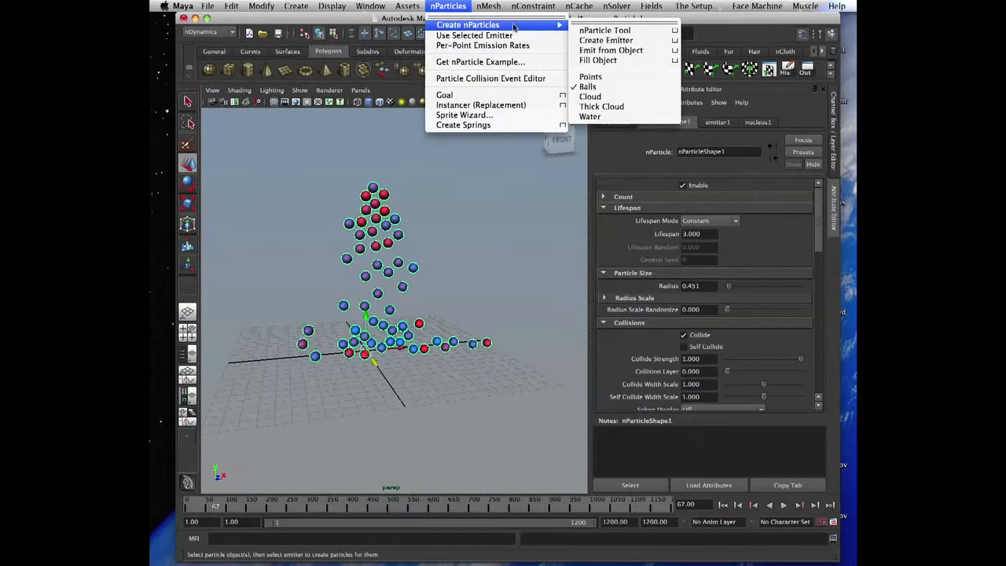
pyautogui.moveTo(610, 50)
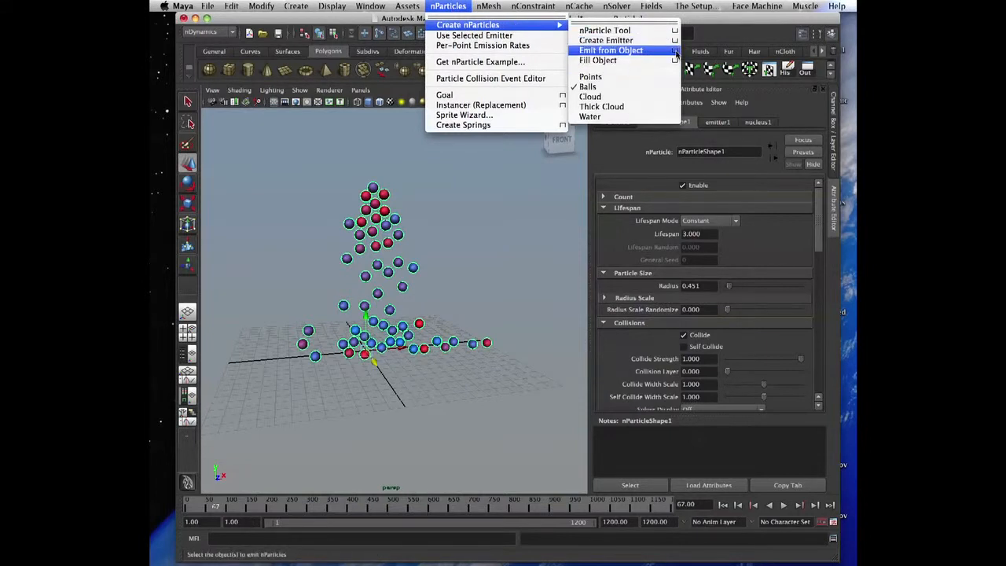
pyautogui.click(610, 50)
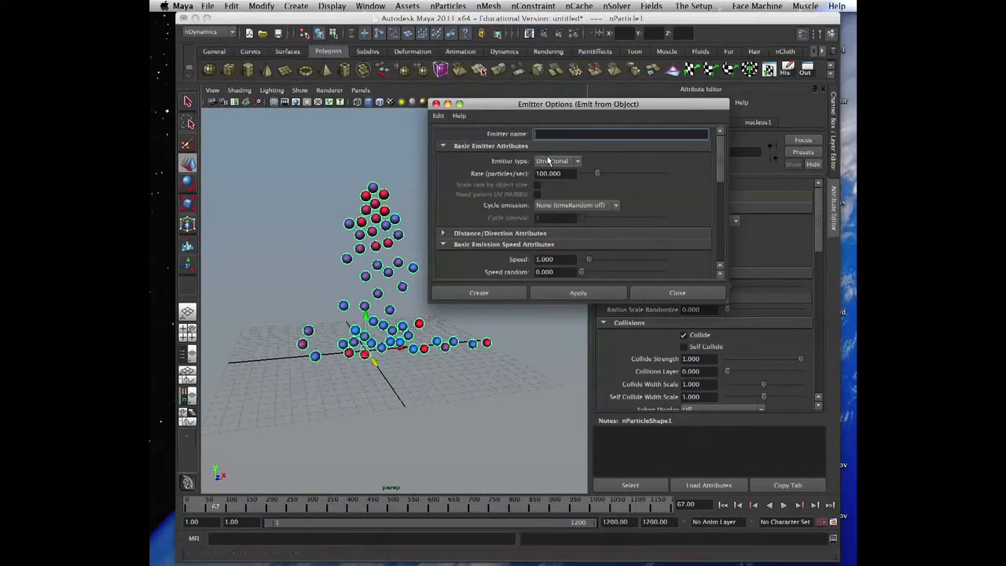
pyautogui.click(558, 160)
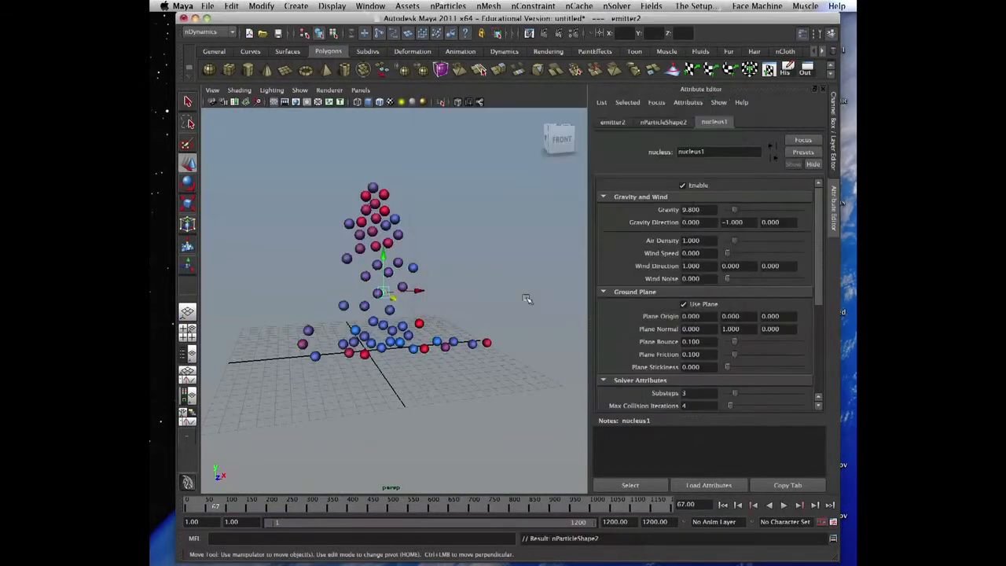
pyautogui.click(783, 505)
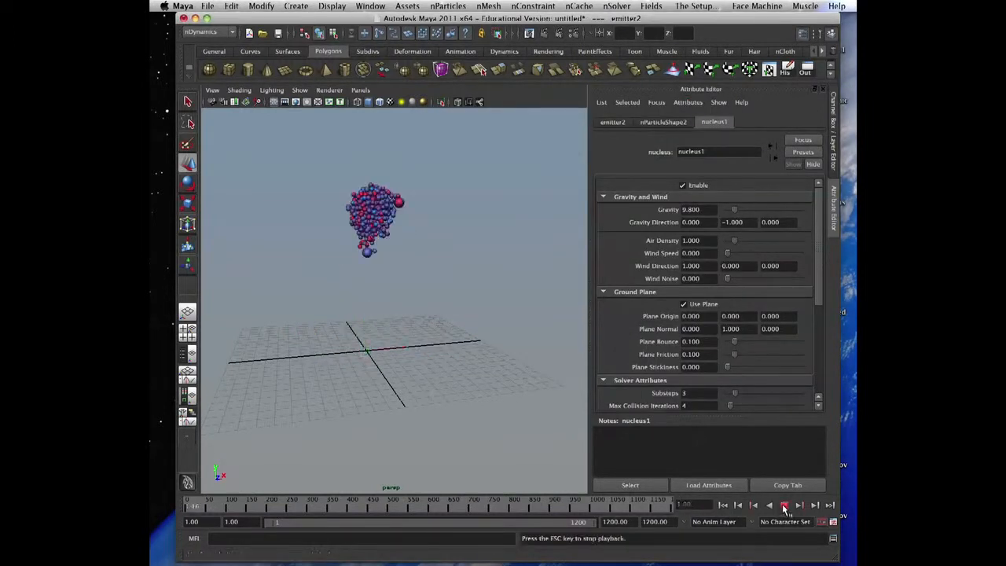
pyautogui.click(782, 506)
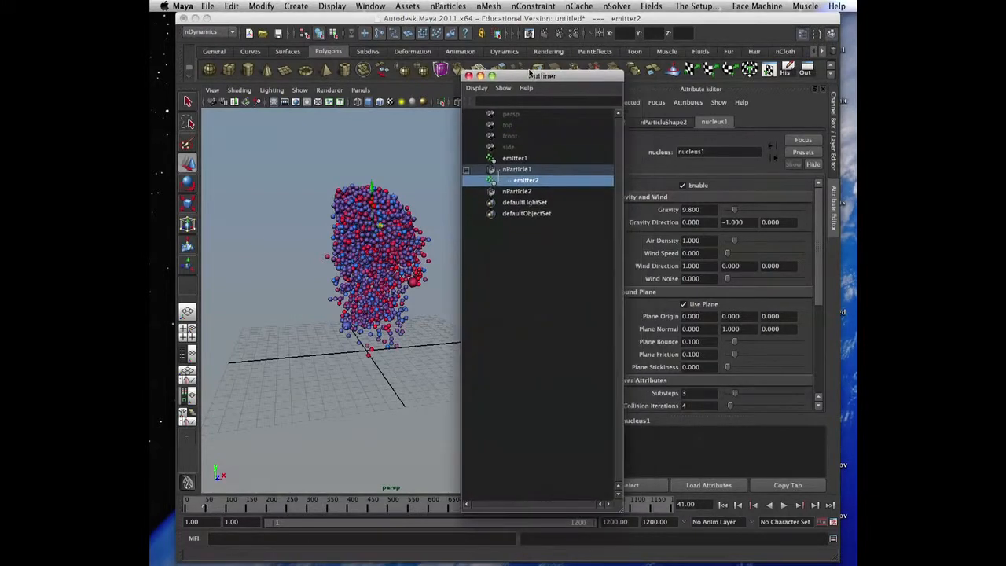
# - Move the Outliner aside, review nParticleShape2 and emitter2 attributes, and select nParticle2
pyautogui.moveTo(540, 76); pyautogui.dragTo(484, 47)
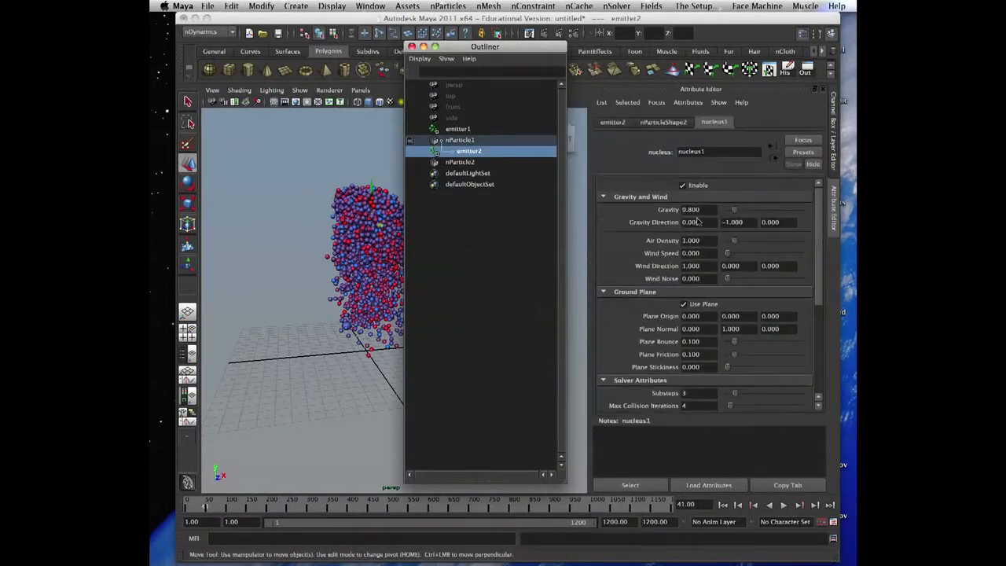
pyautogui.scroll(-3)
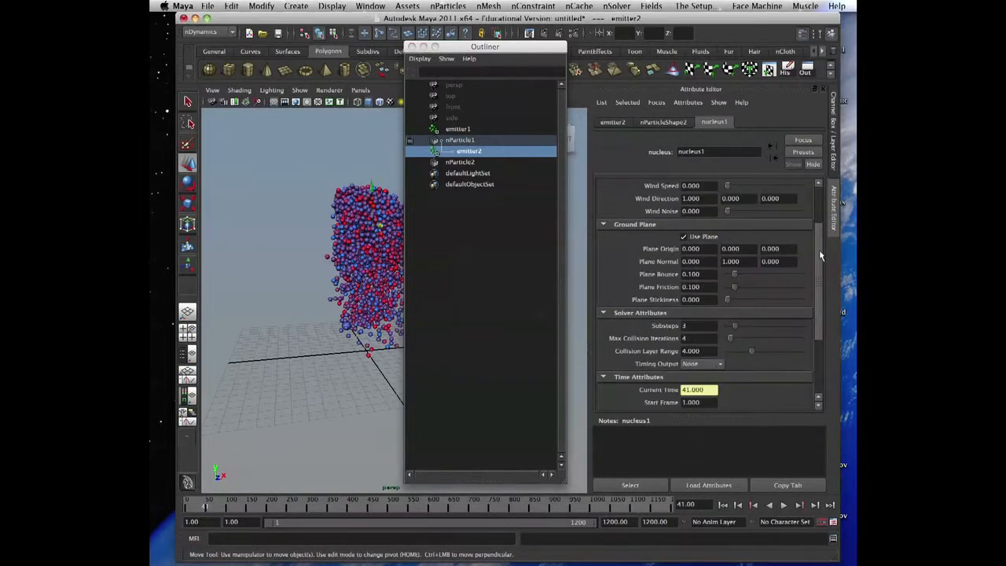
pyautogui.scroll(3)
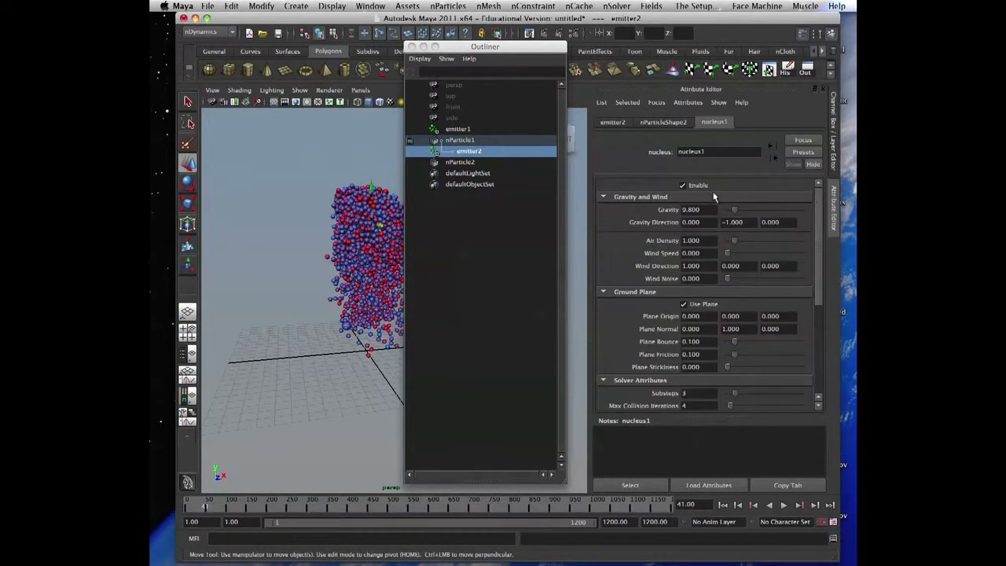
pyautogui.click(663, 123)
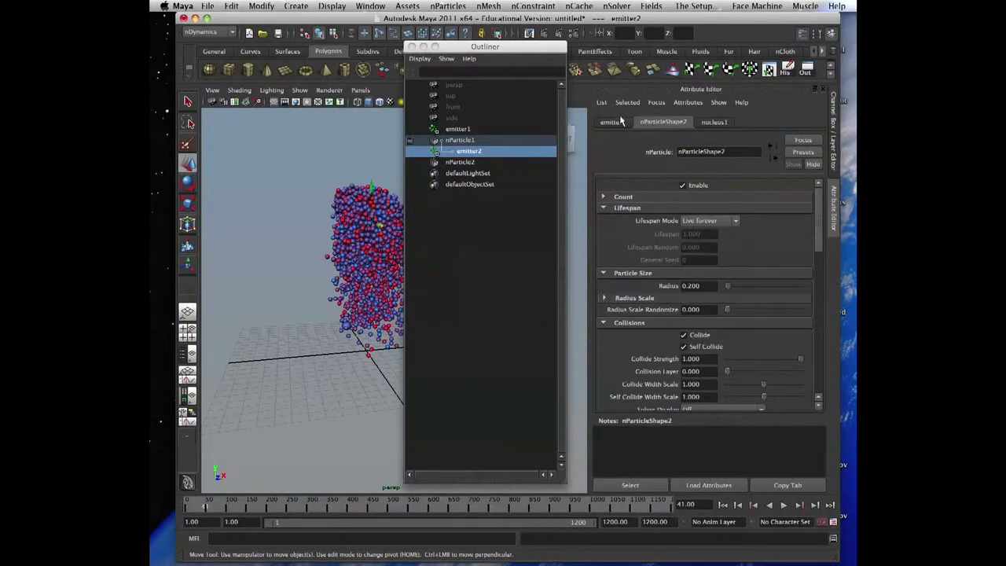
pyautogui.click(613, 123)
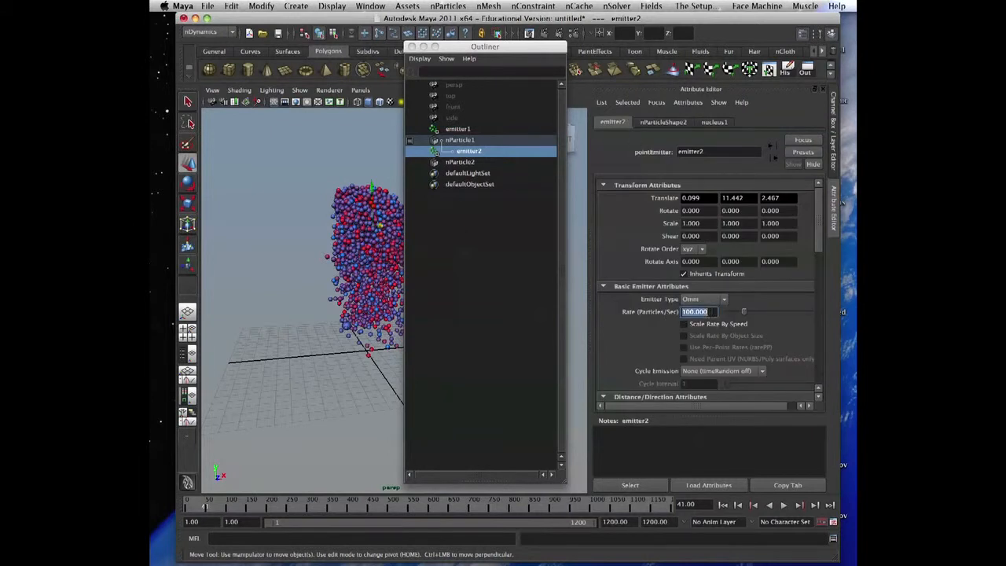
pyautogui.moveTo(484, 47); pyautogui.dragTo(647, 19)
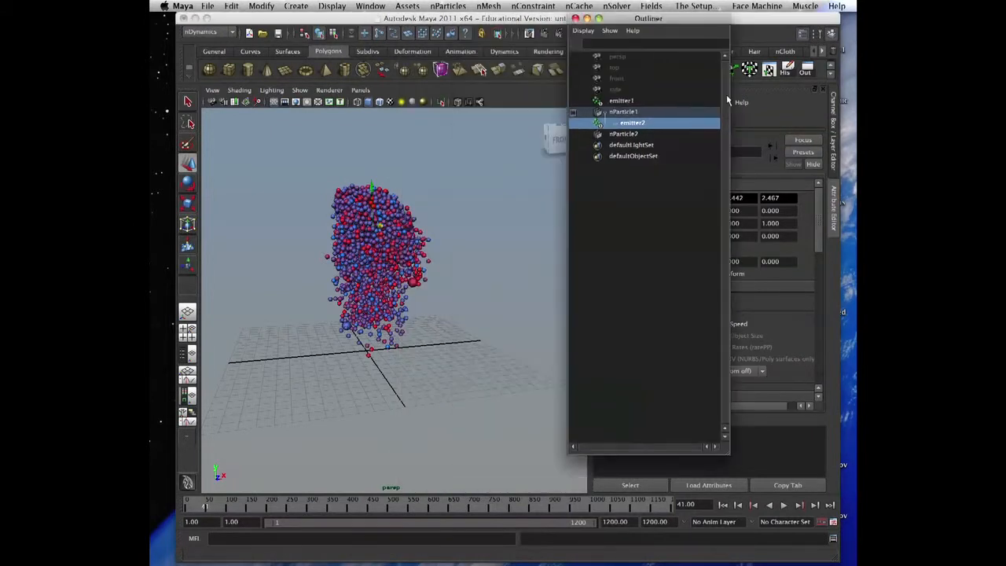
pyautogui.click(782, 506)
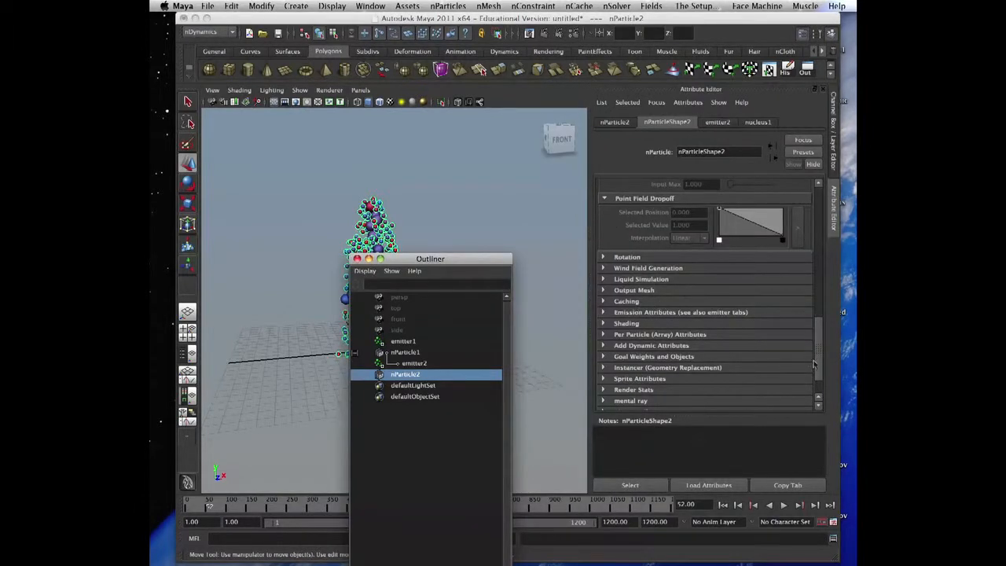
# - Set nParticleShape2's Particle Render Type to Points
pyautogui.click(626, 323)
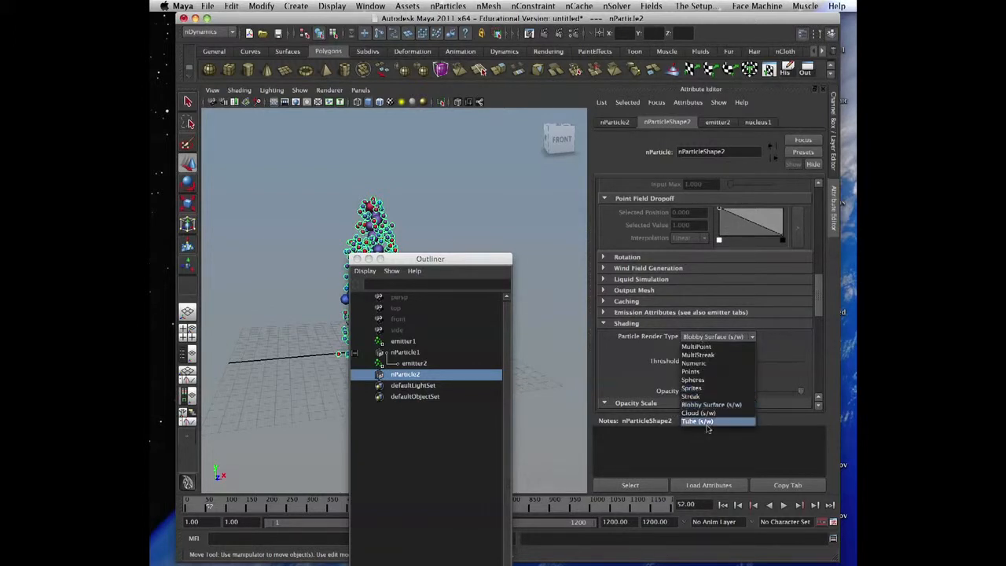
pyautogui.moveTo(707, 388)
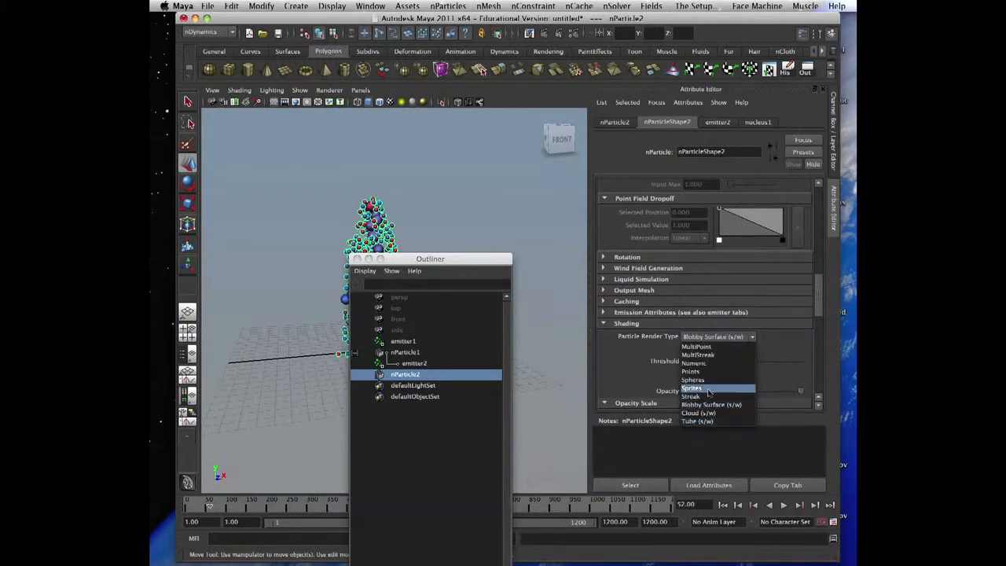
pyautogui.moveTo(708, 378)
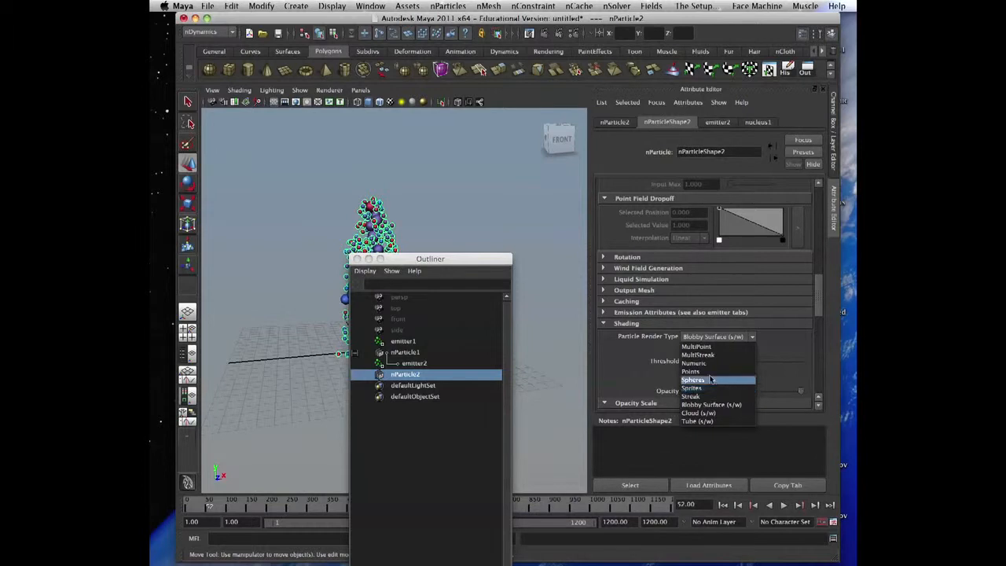
pyautogui.moveTo(691, 371)
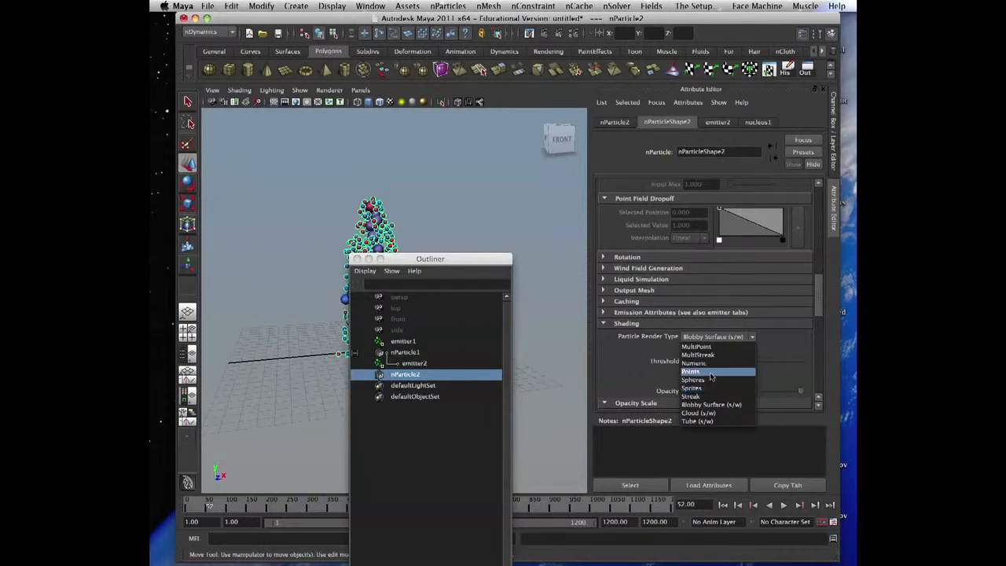
pyautogui.click(692, 371)
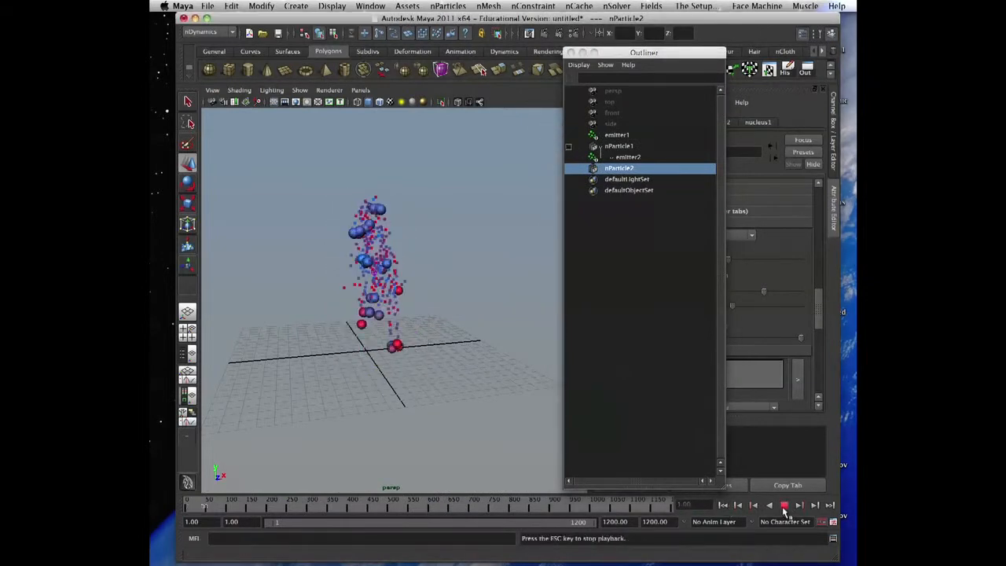
# - Set nParticleShape2's Point Force Field to Thickness Relative
pyautogui.click(782, 506)
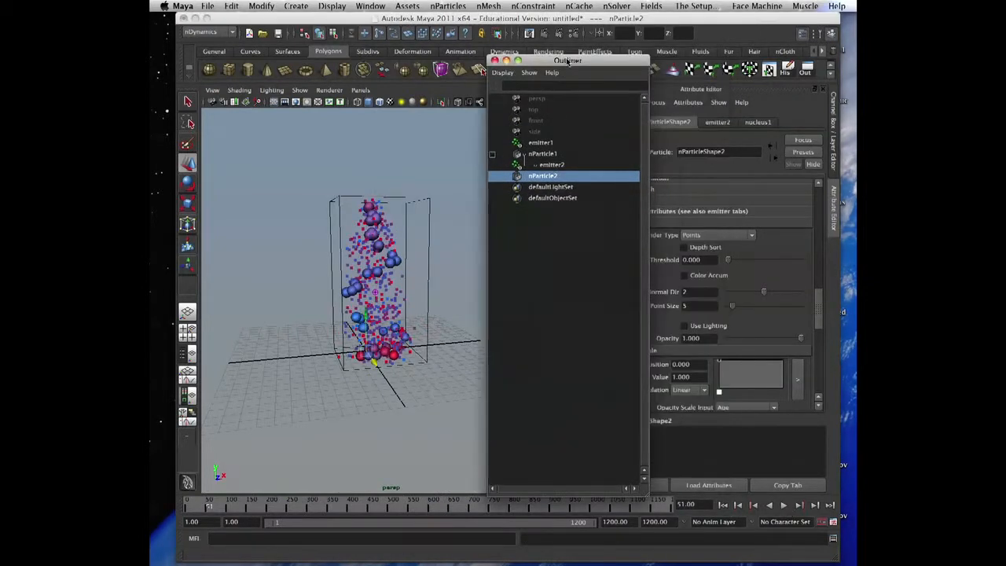
pyautogui.click(758, 122)
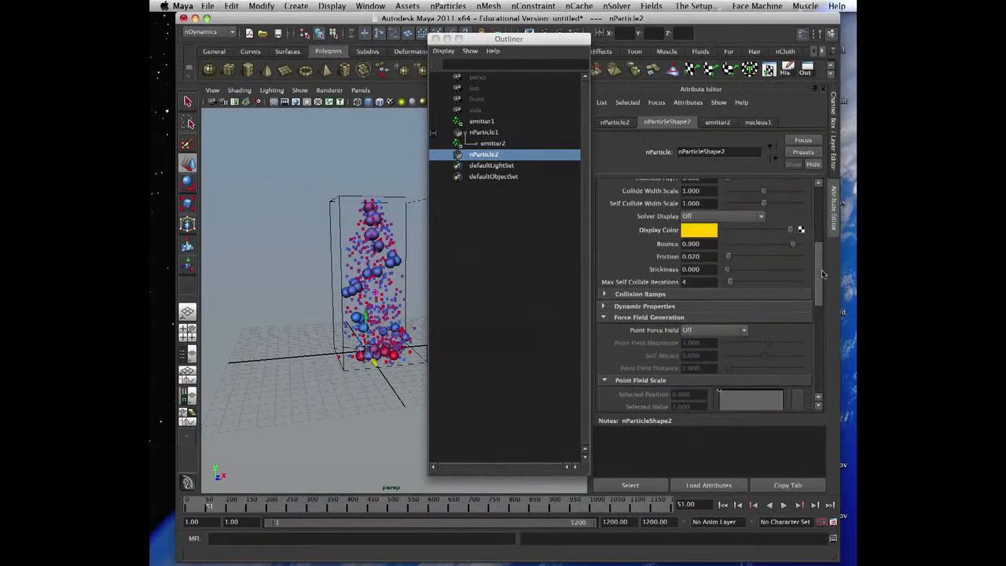
pyautogui.click(710, 330)
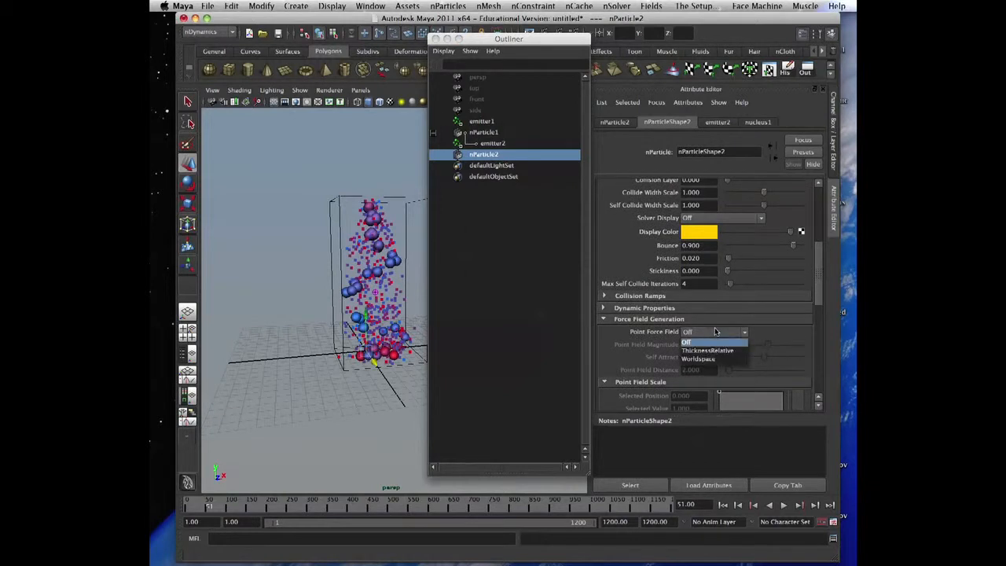
pyautogui.click(707, 350)
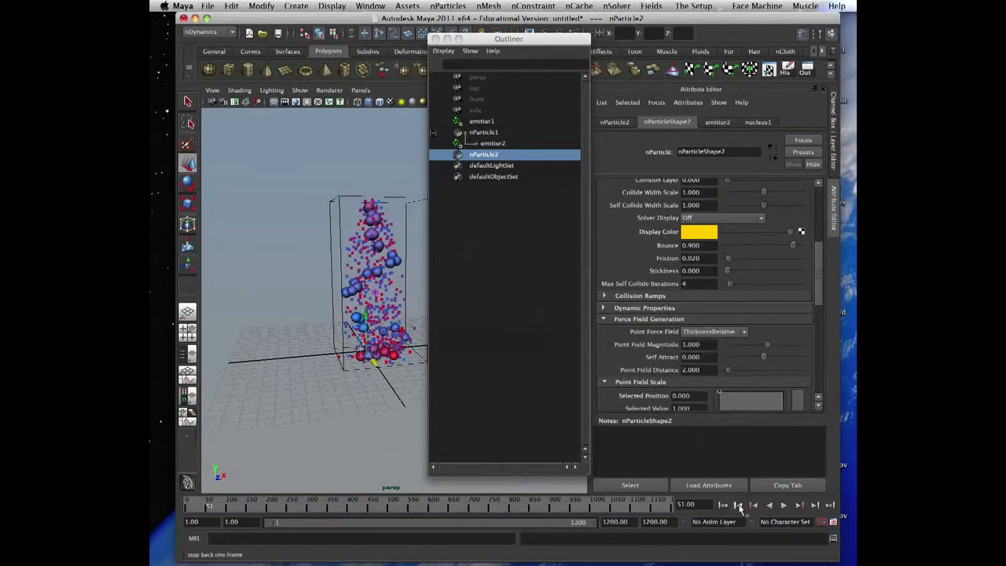